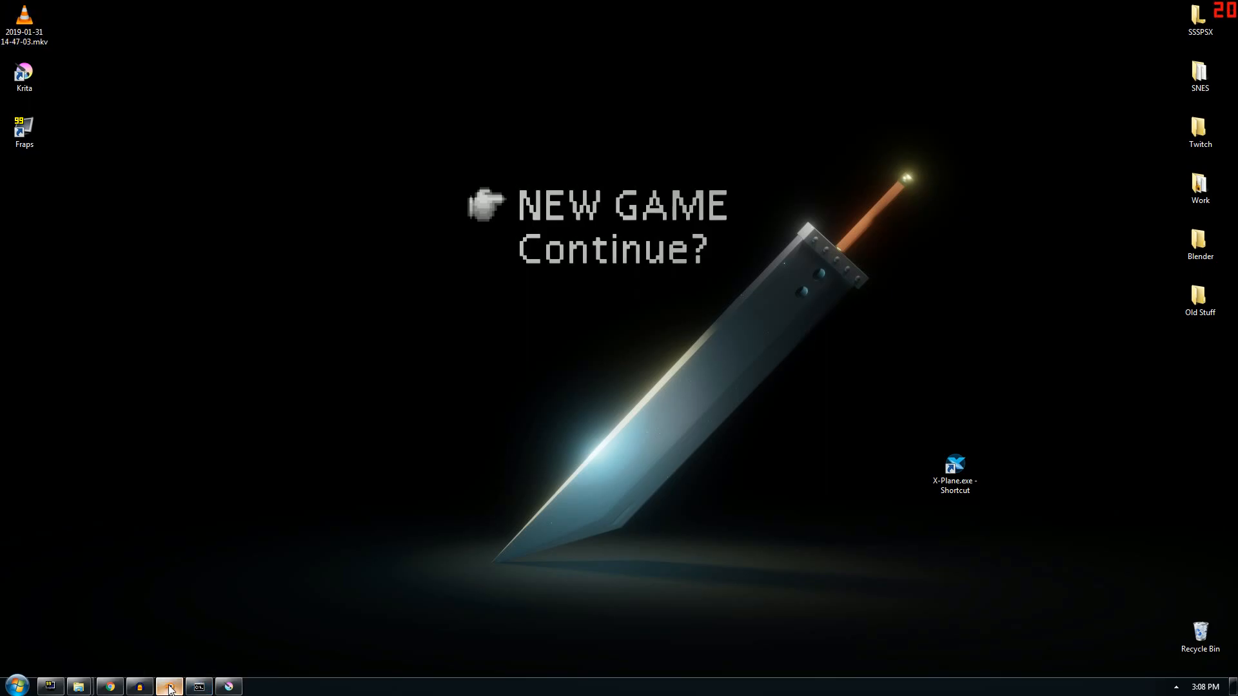
Bring the Blender Triforce scene with its glow compositor setup back to the front.
click(171, 686)
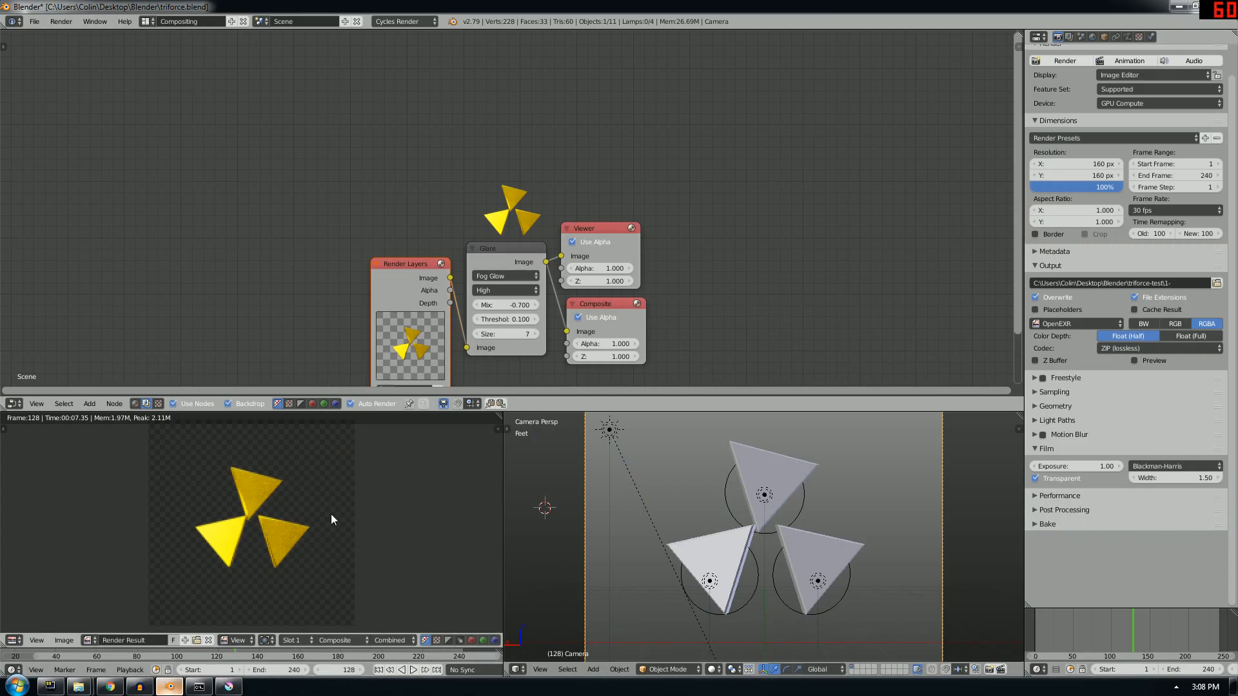
mouse_move(311, 493)
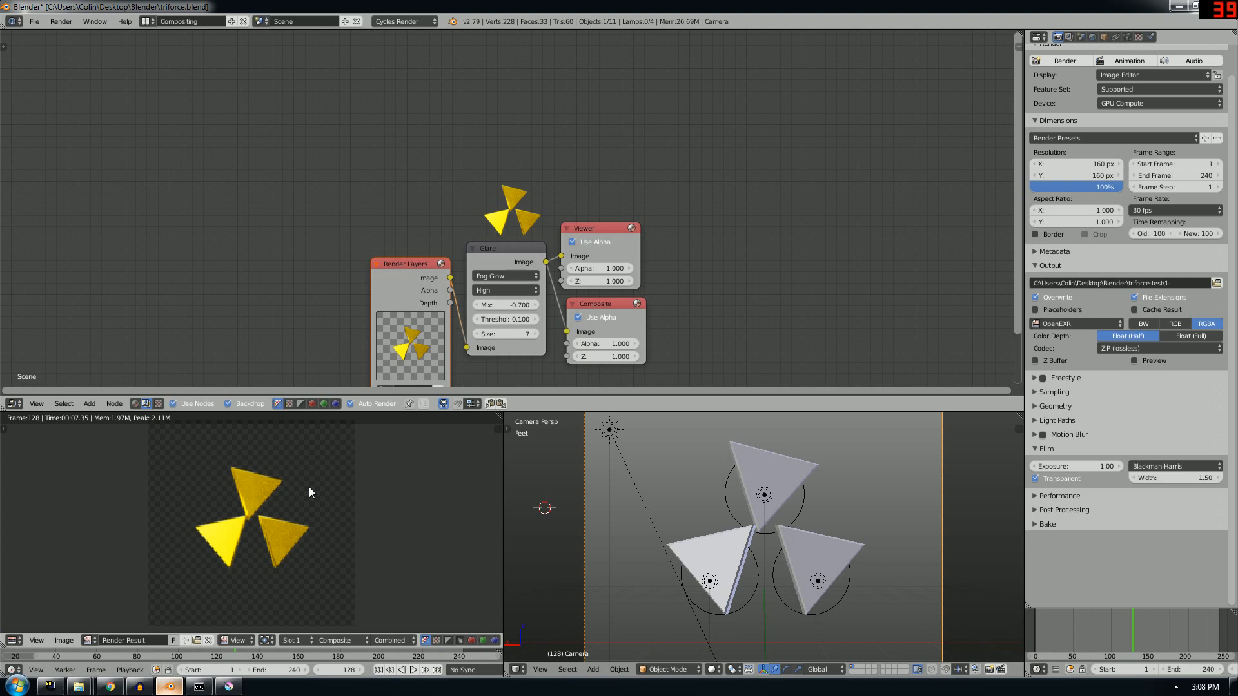
mouse_move(348, 394)
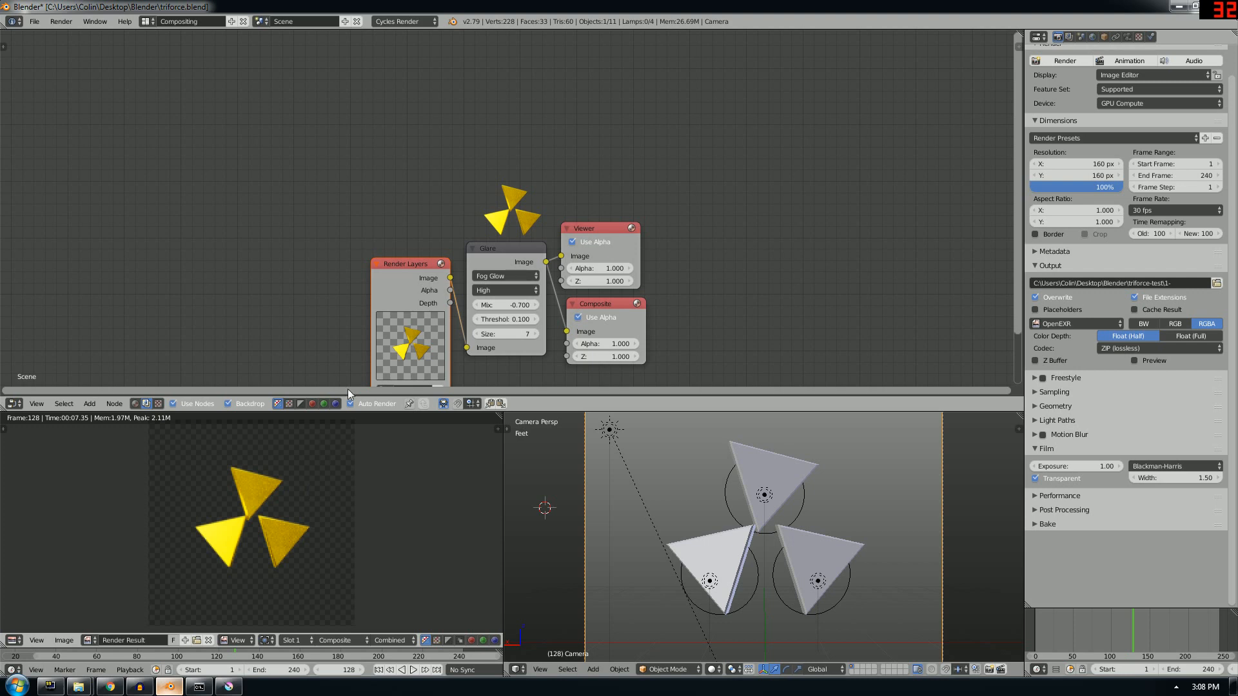
mouse_move(595, 233)
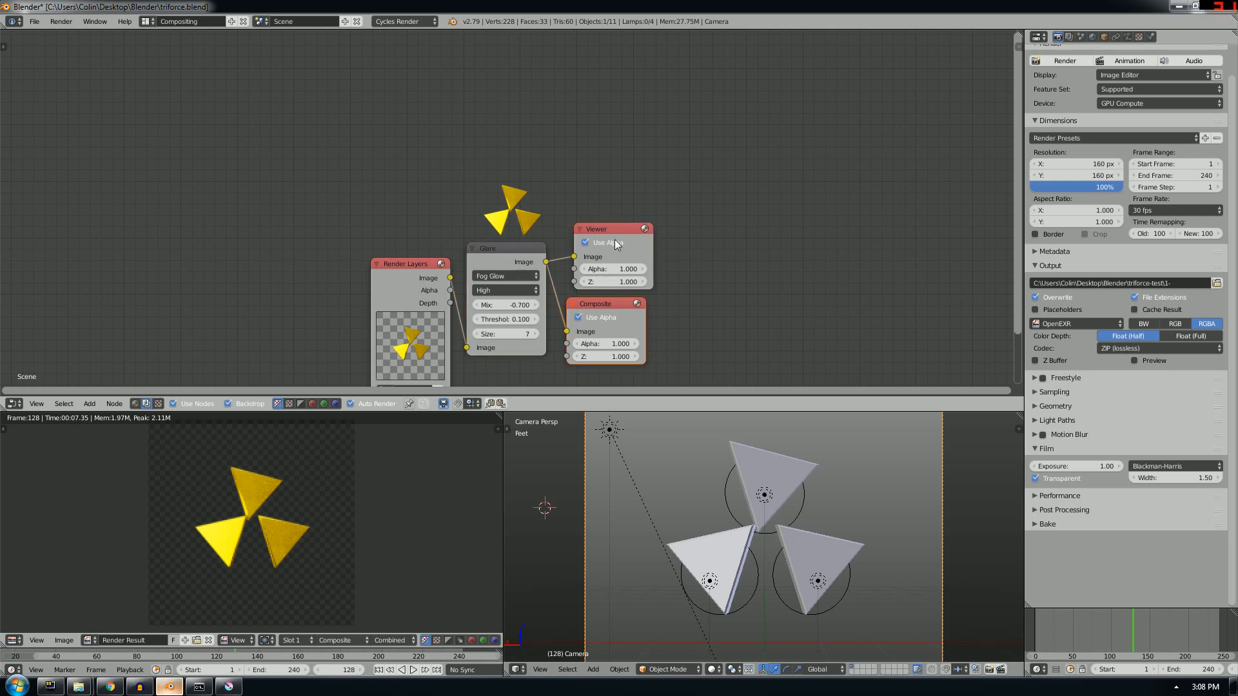
mouse_move(552, 213)
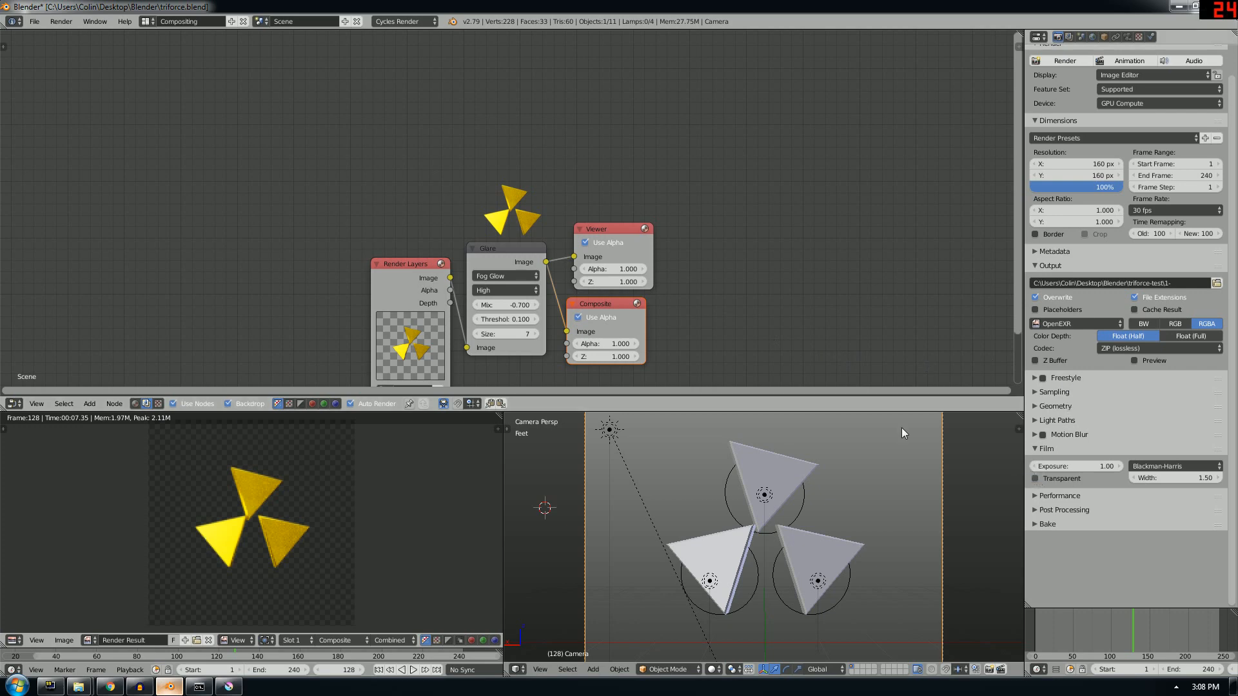
mouse_move(441, 513)
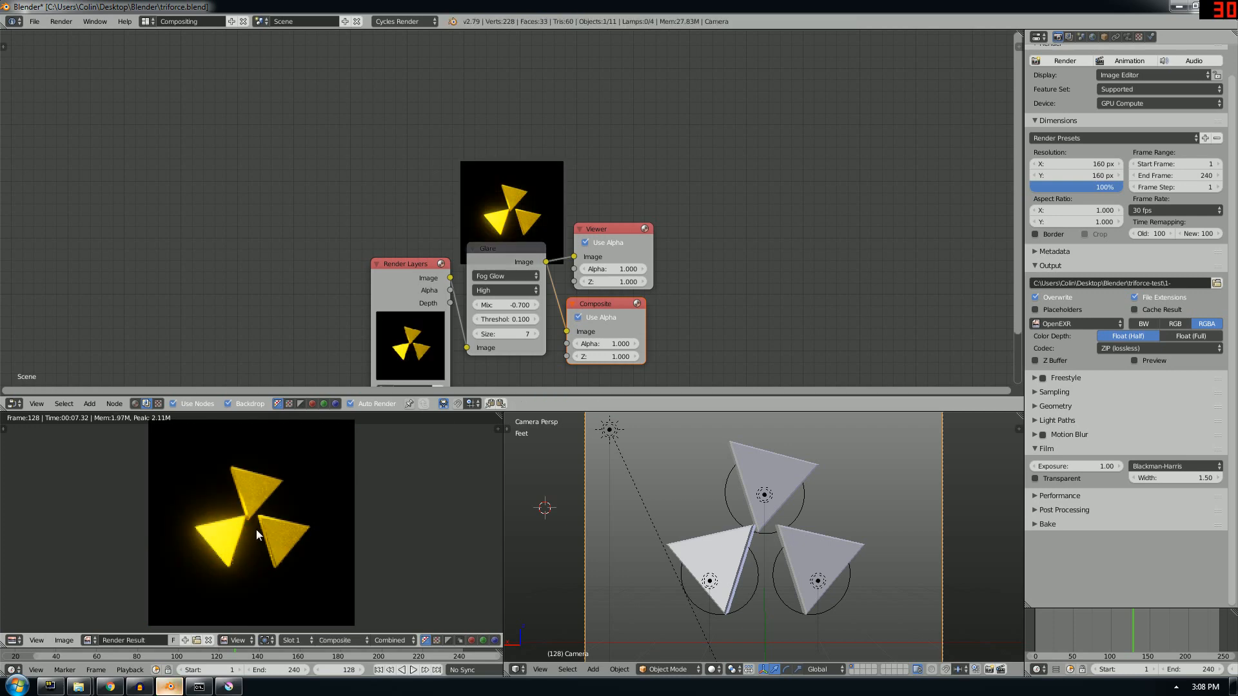
click(1035, 478)
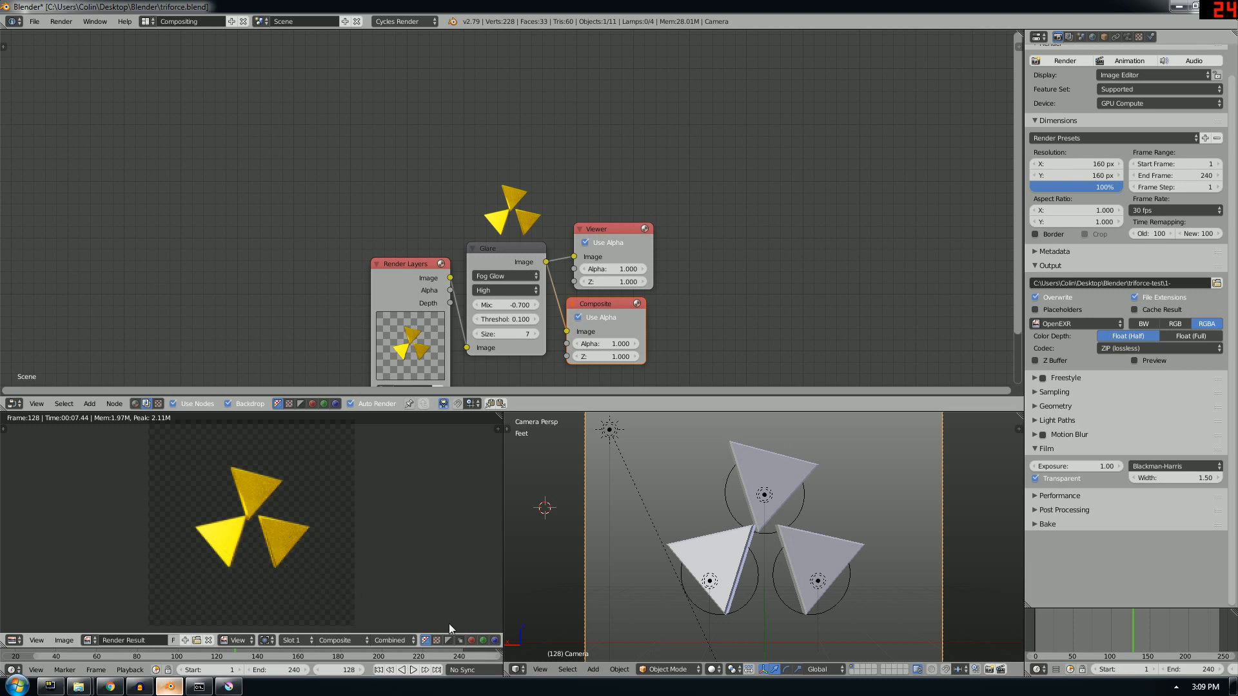
mouse_move(427, 639)
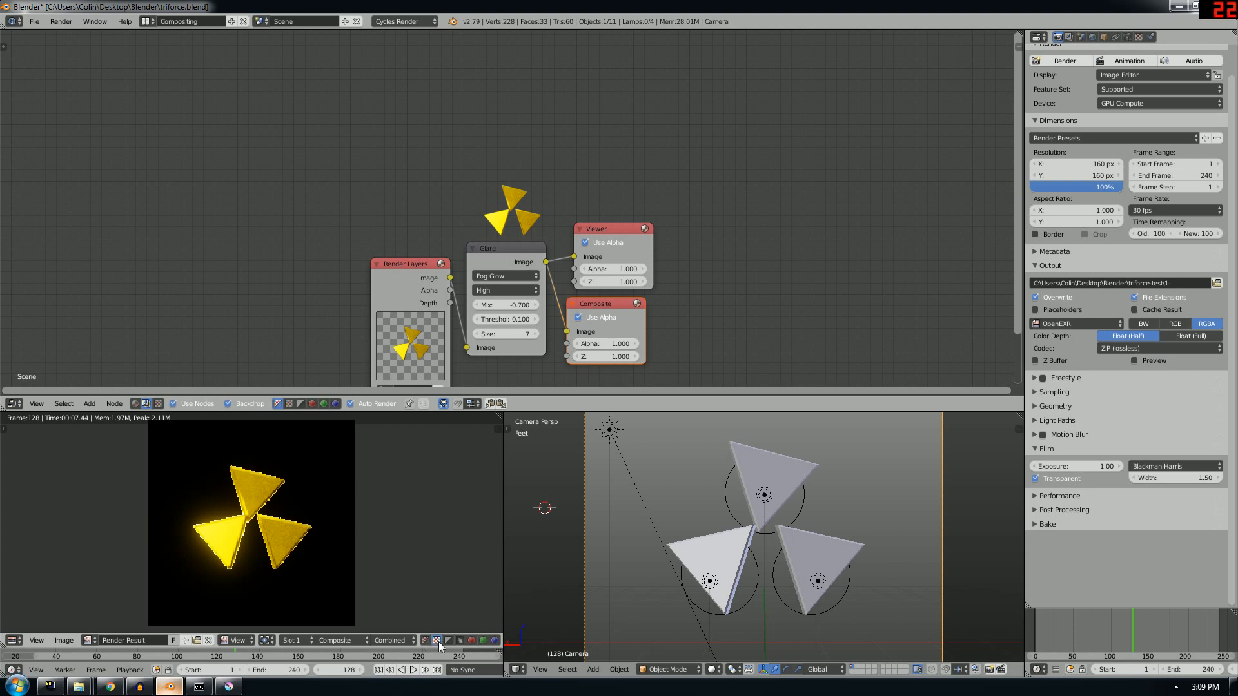
mouse_move(439, 640)
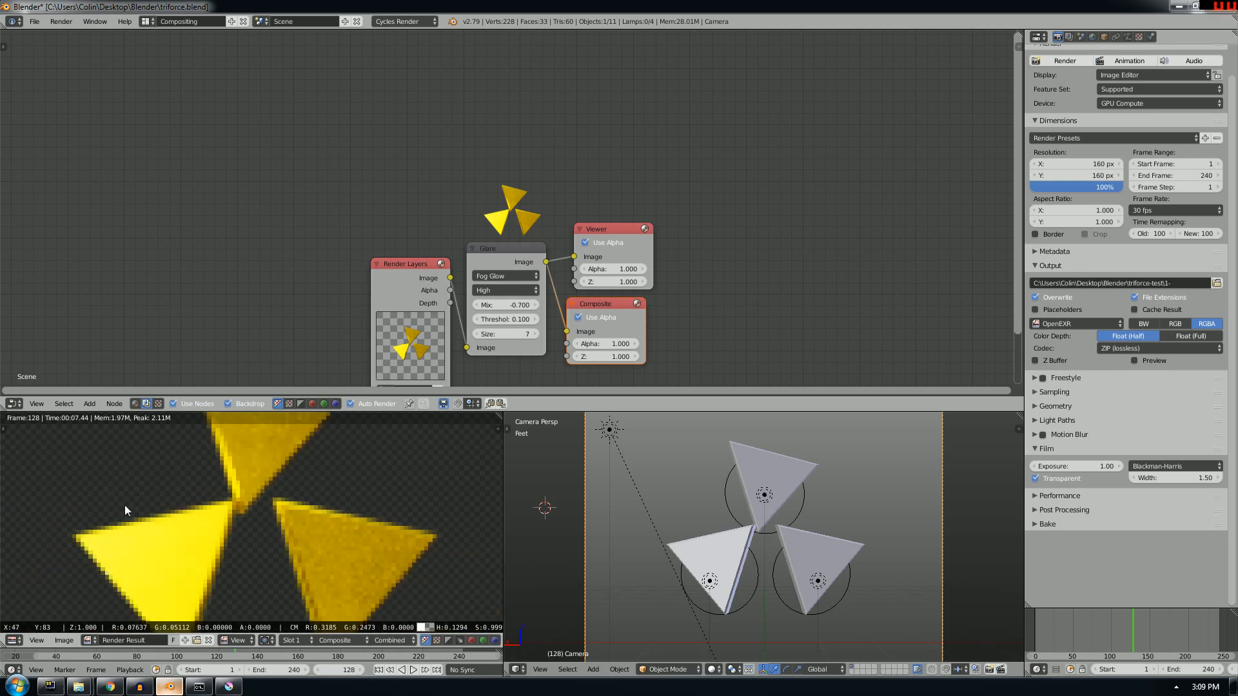
mouse_move(173, 483)
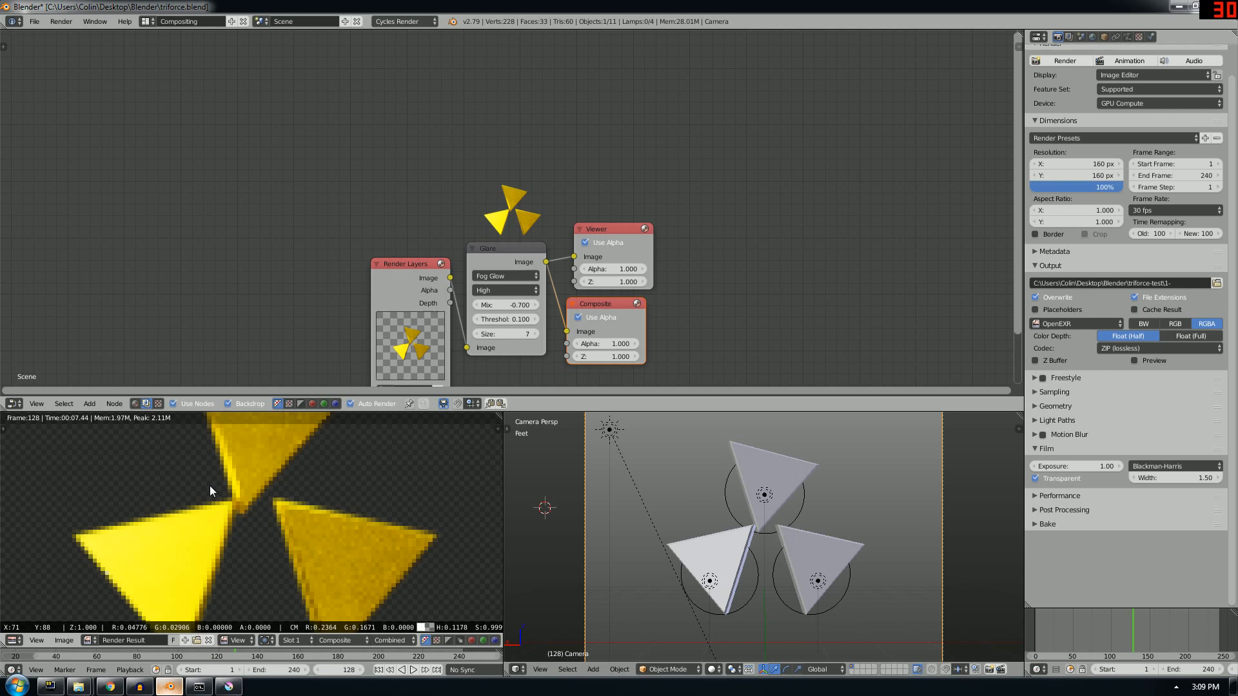
mouse_move(176, 484)
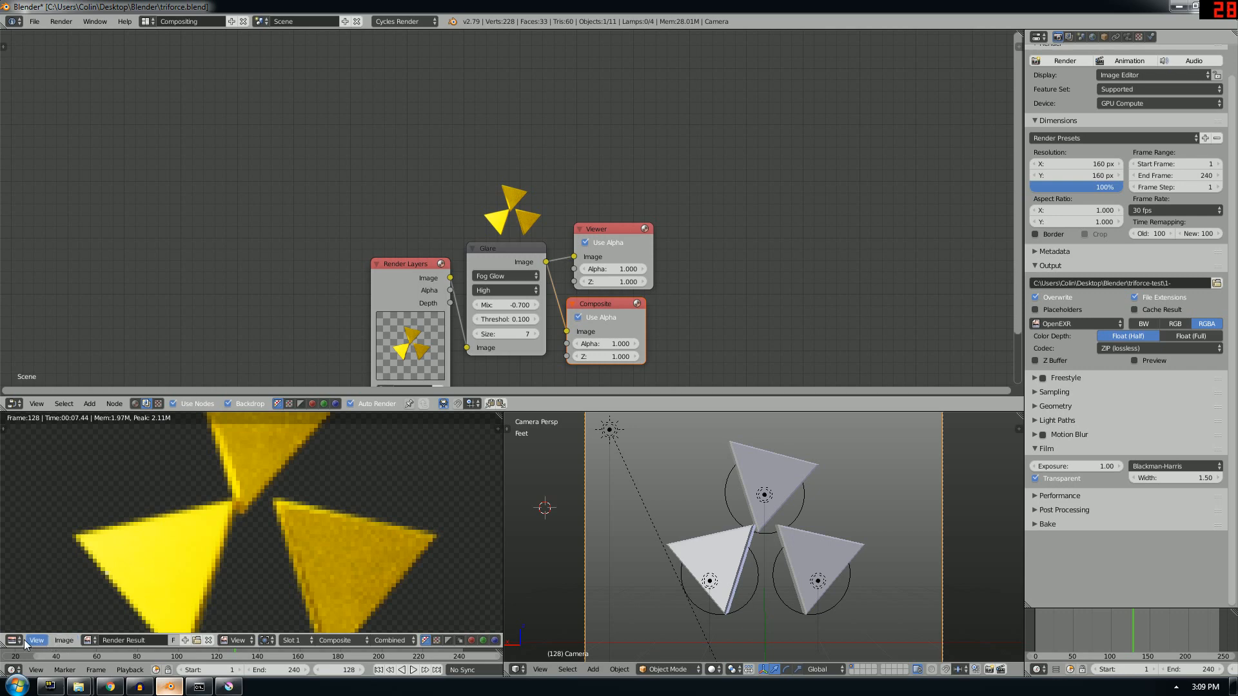
Choose Save As Image from the Image menu for the rendered Triforce.
click(64, 640)
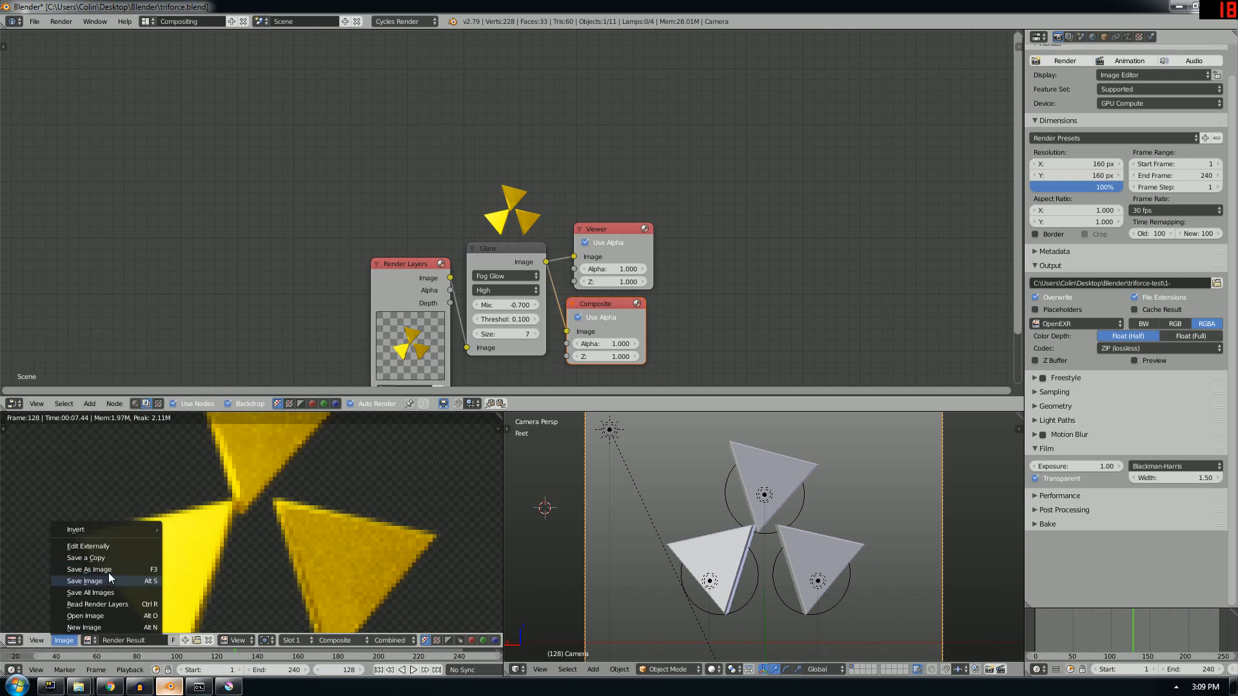
mouse_move(110, 571)
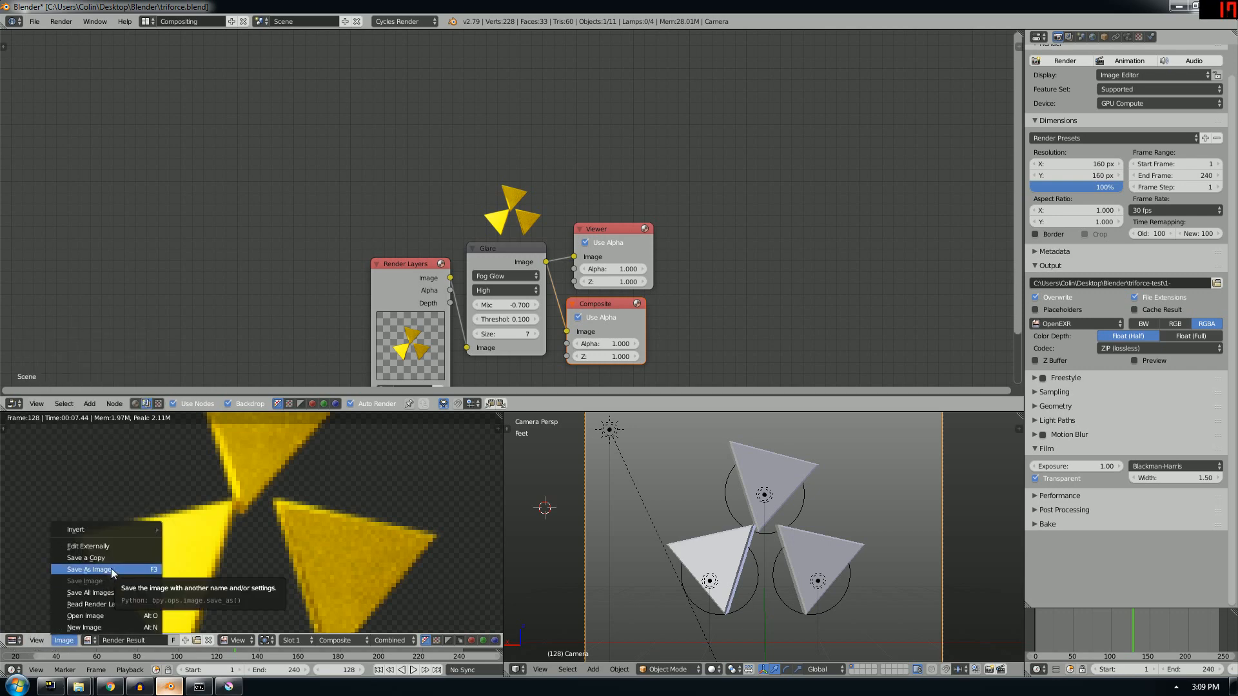
click(87, 570)
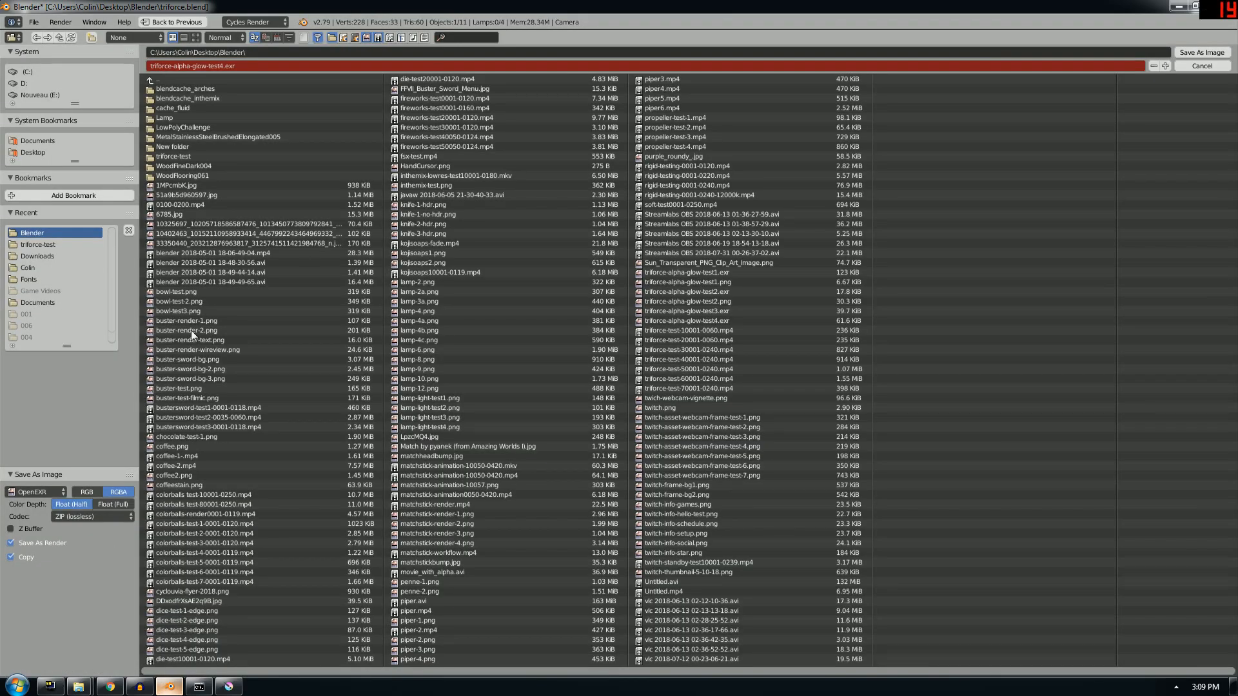
Save the render as triforce-alpha-glow-test4.exr in OpenEXR format with RGBA channels.
click(238, 65)
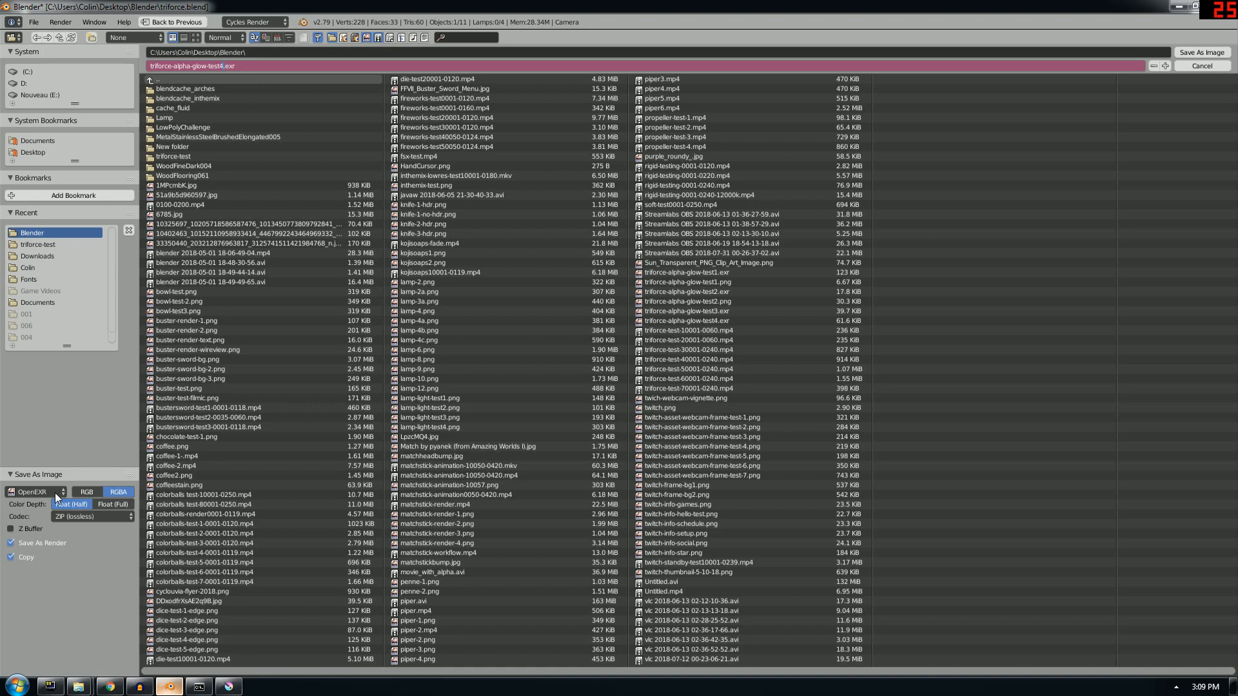
click(32, 492)
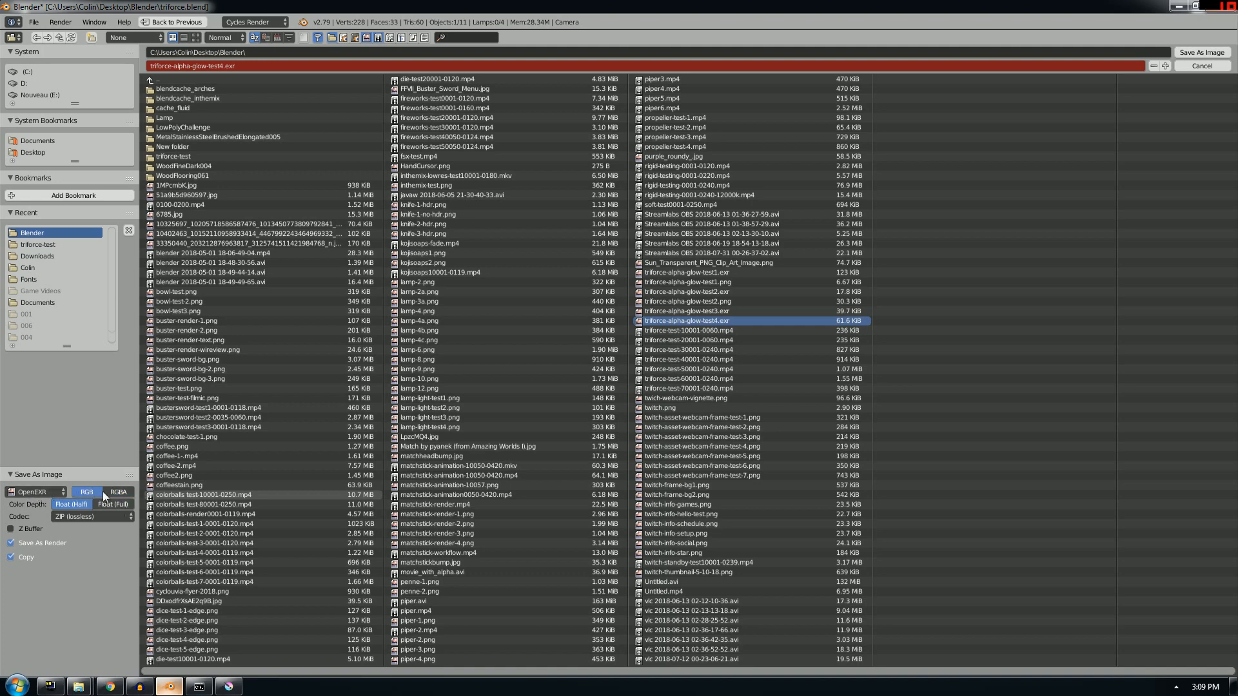
click(118, 492)
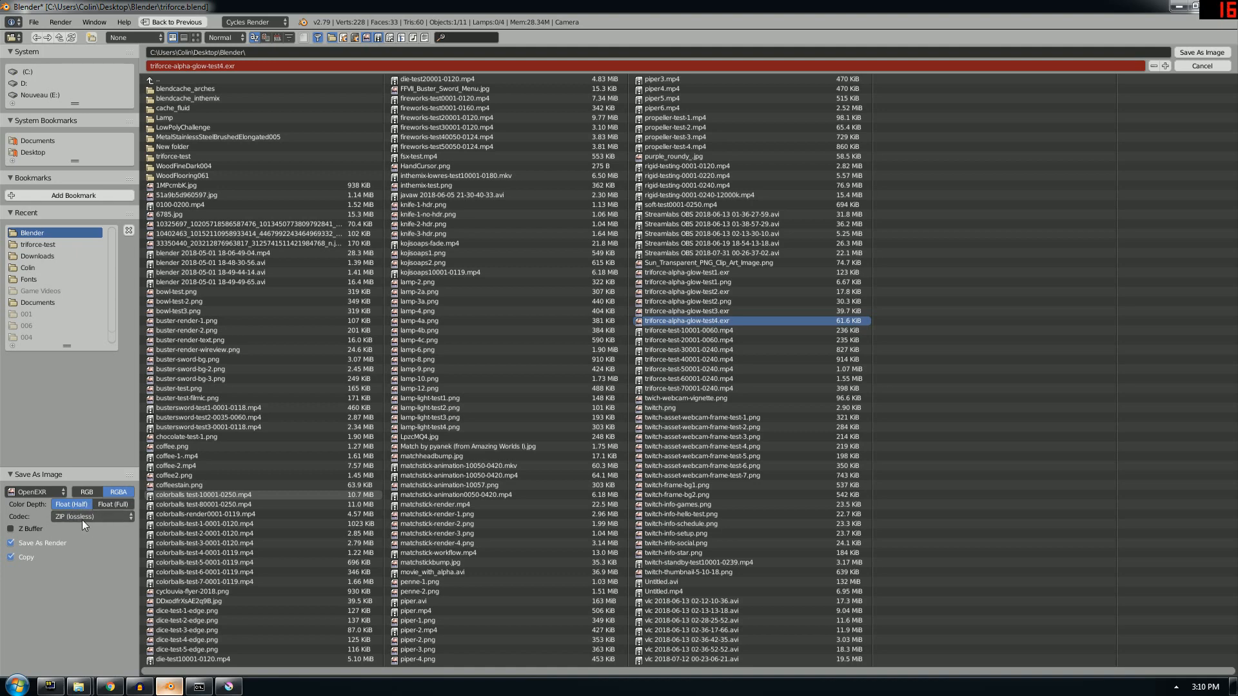
click(86, 492)
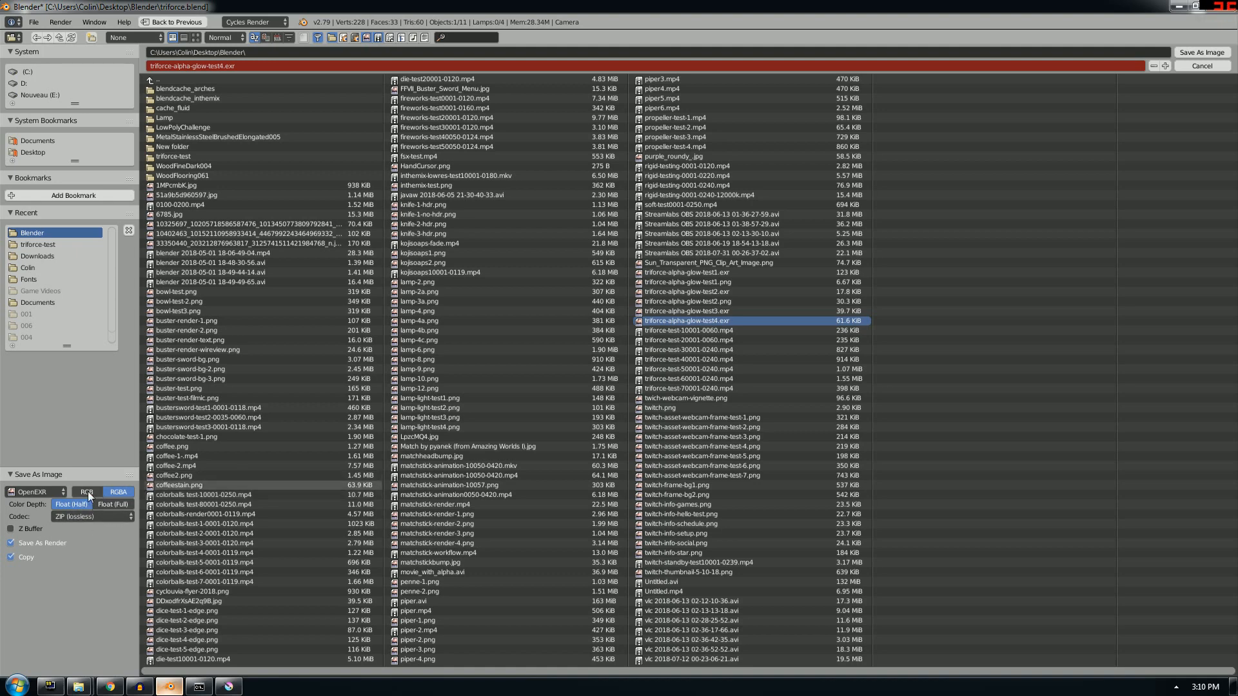
click(1207, 66)
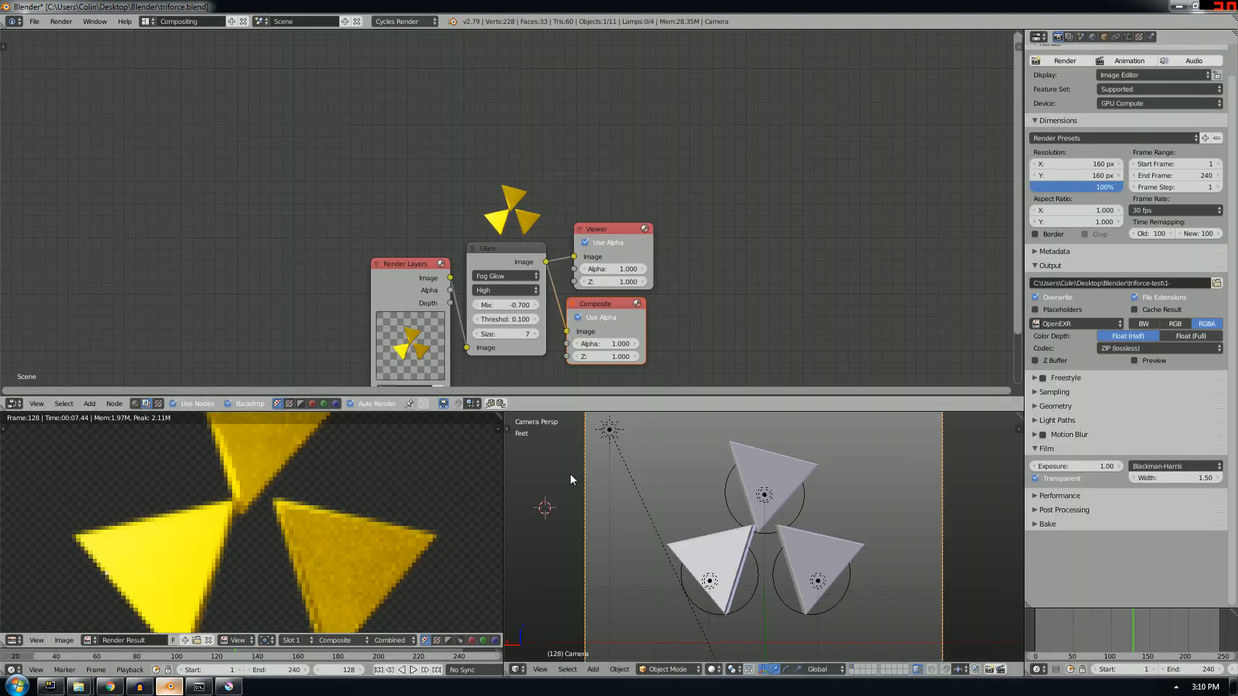
Switch to Krita to view triforce-alpha-glow-test4.exr on its transparent background.
click(227, 686)
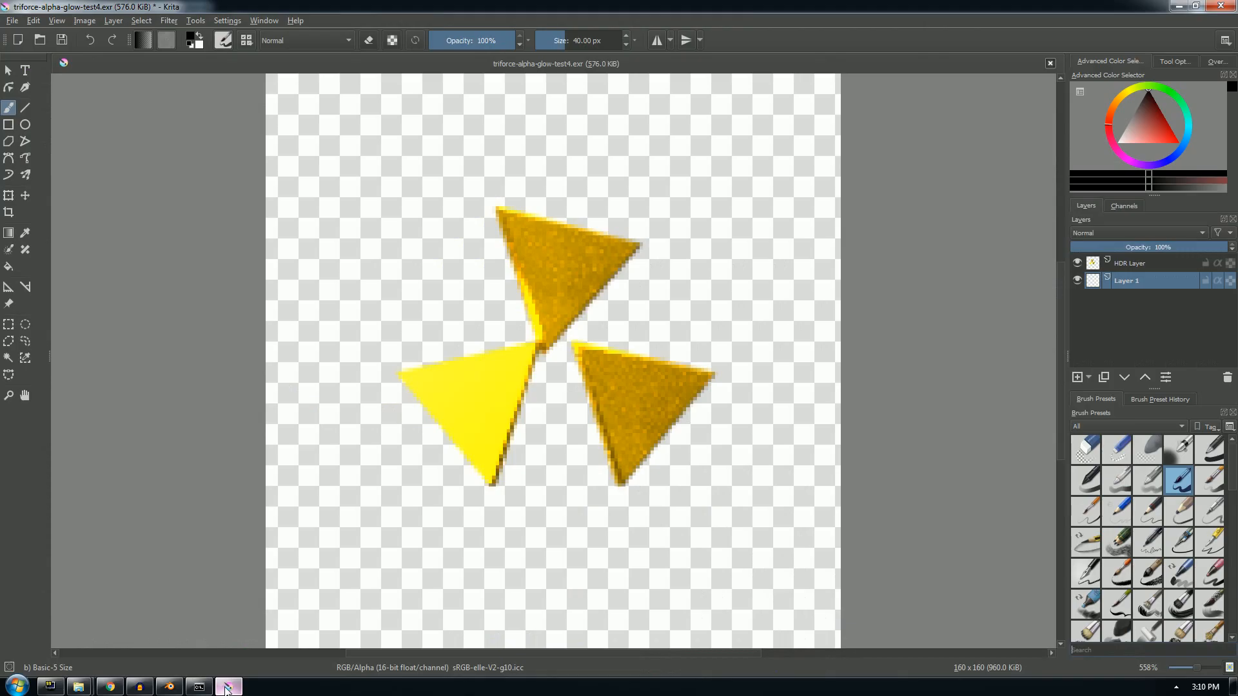
mouse_move(626, 439)
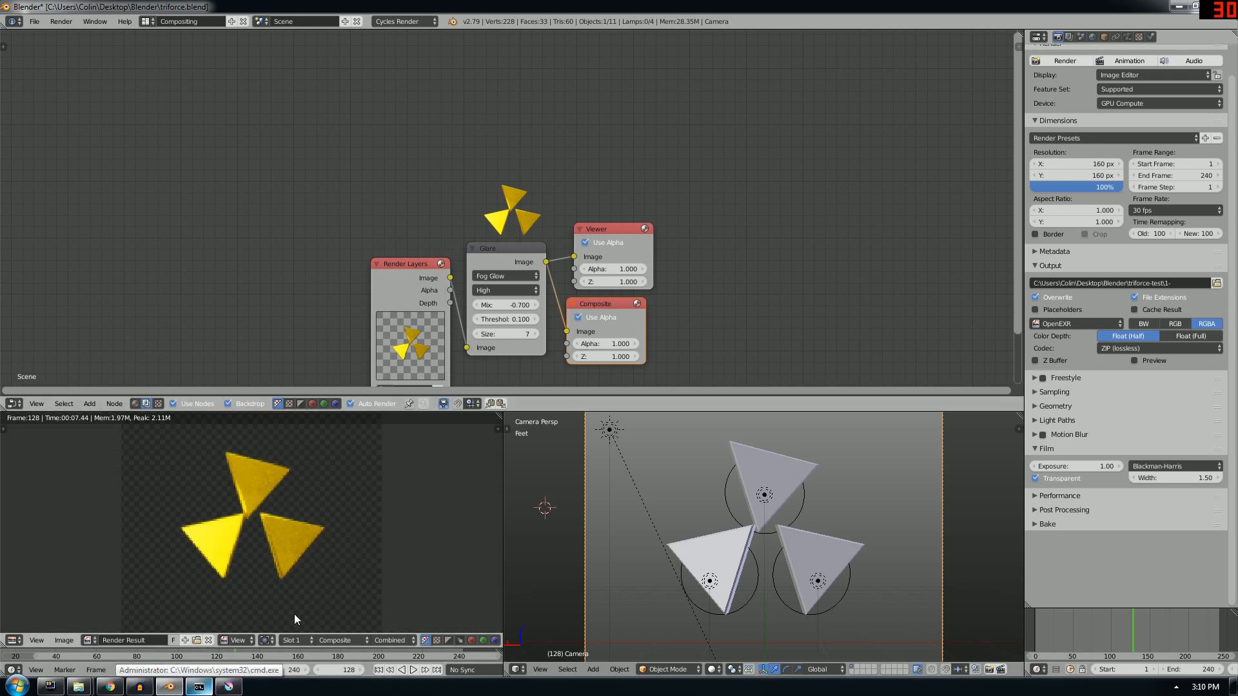
mouse_move(372, 563)
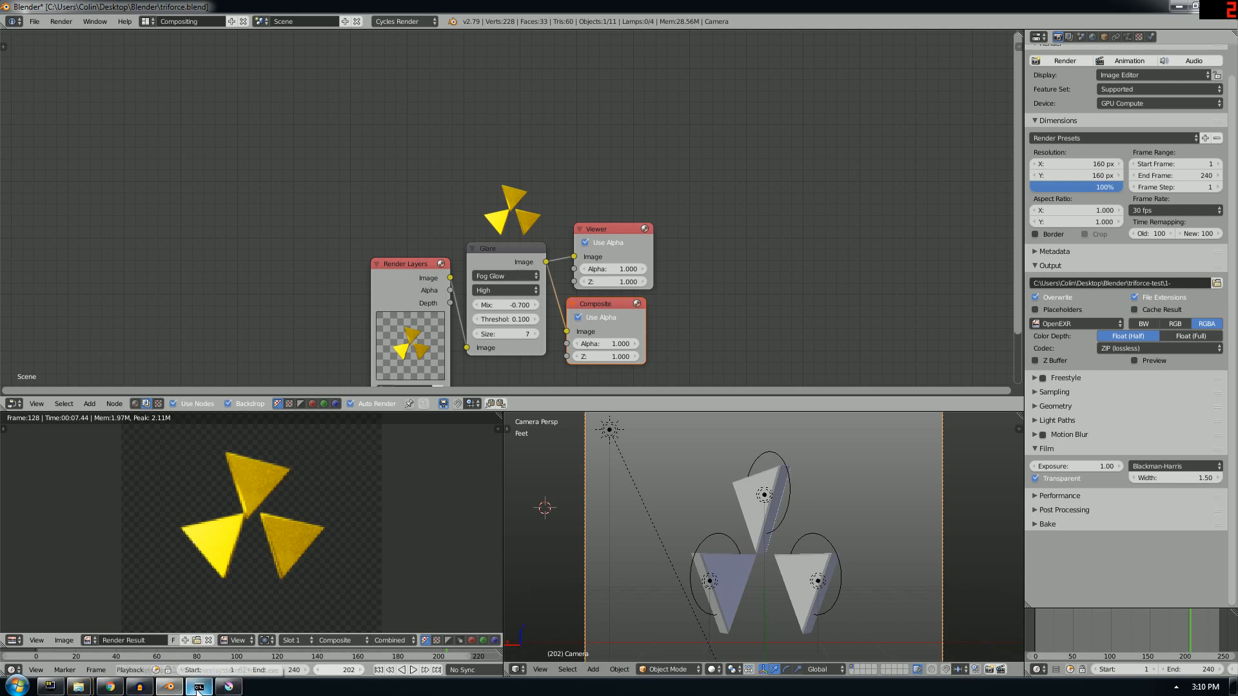
Bring the command prompt with the previous ffmpeg encode to the front.
click(199, 687)
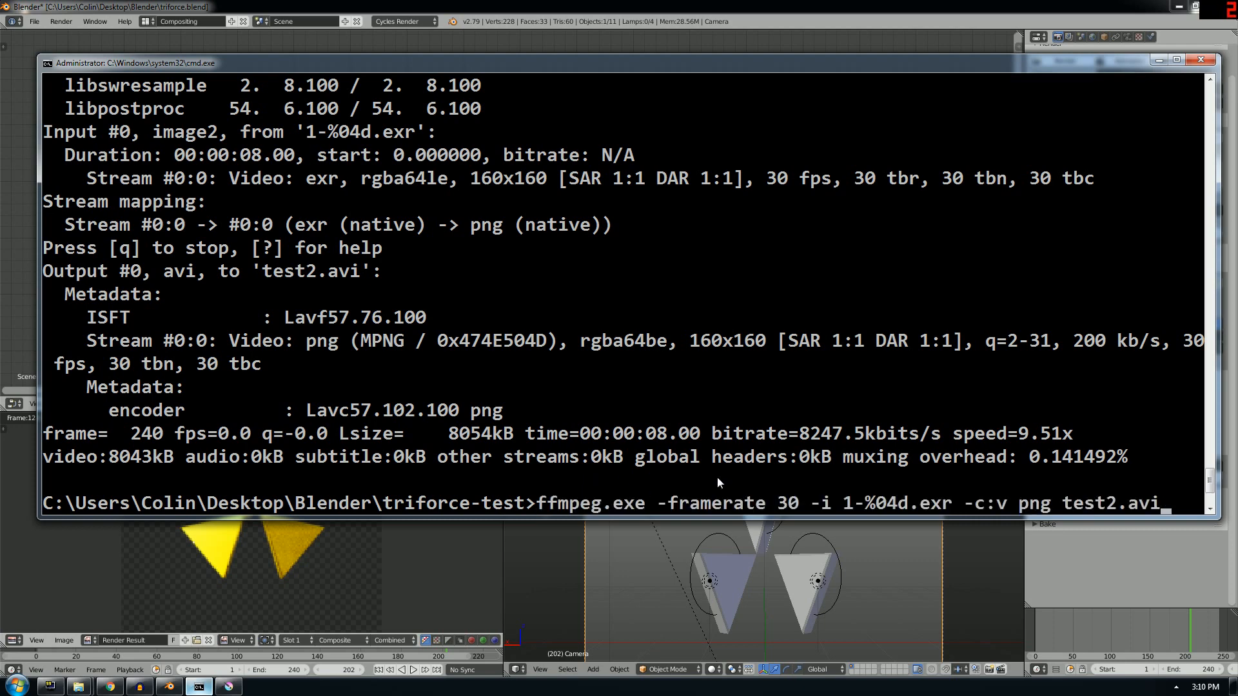
mouse_move(1001, 514)
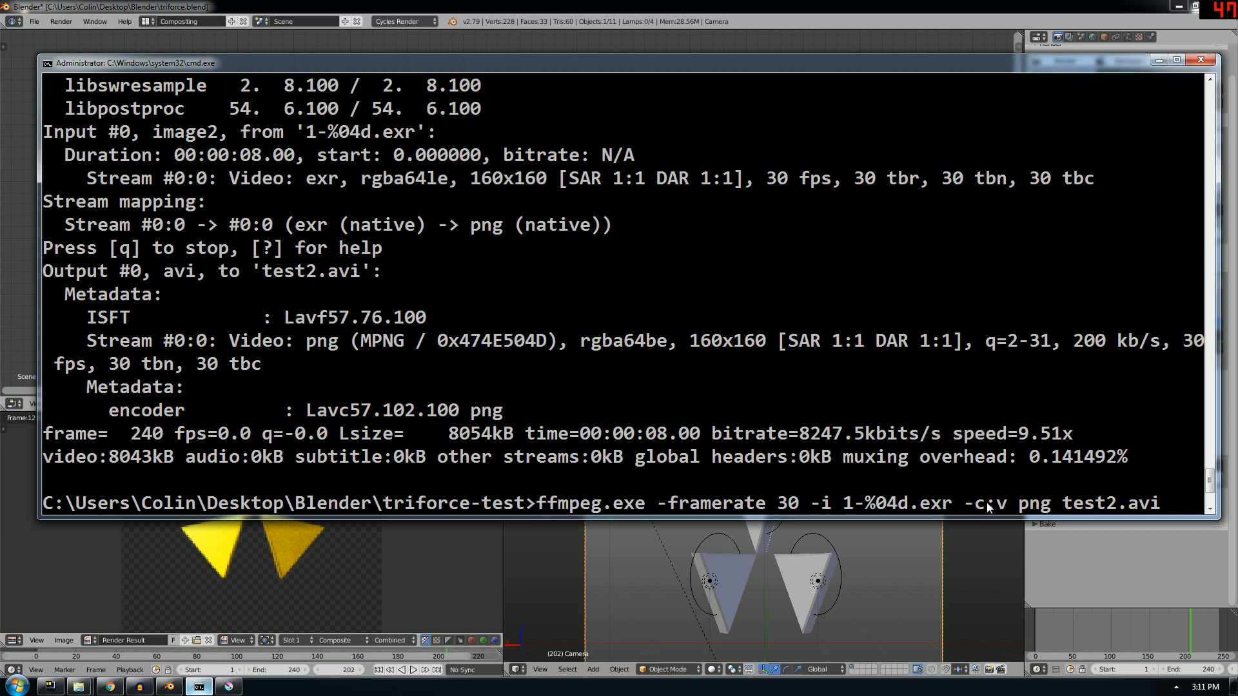
mouse_move(820, 532)
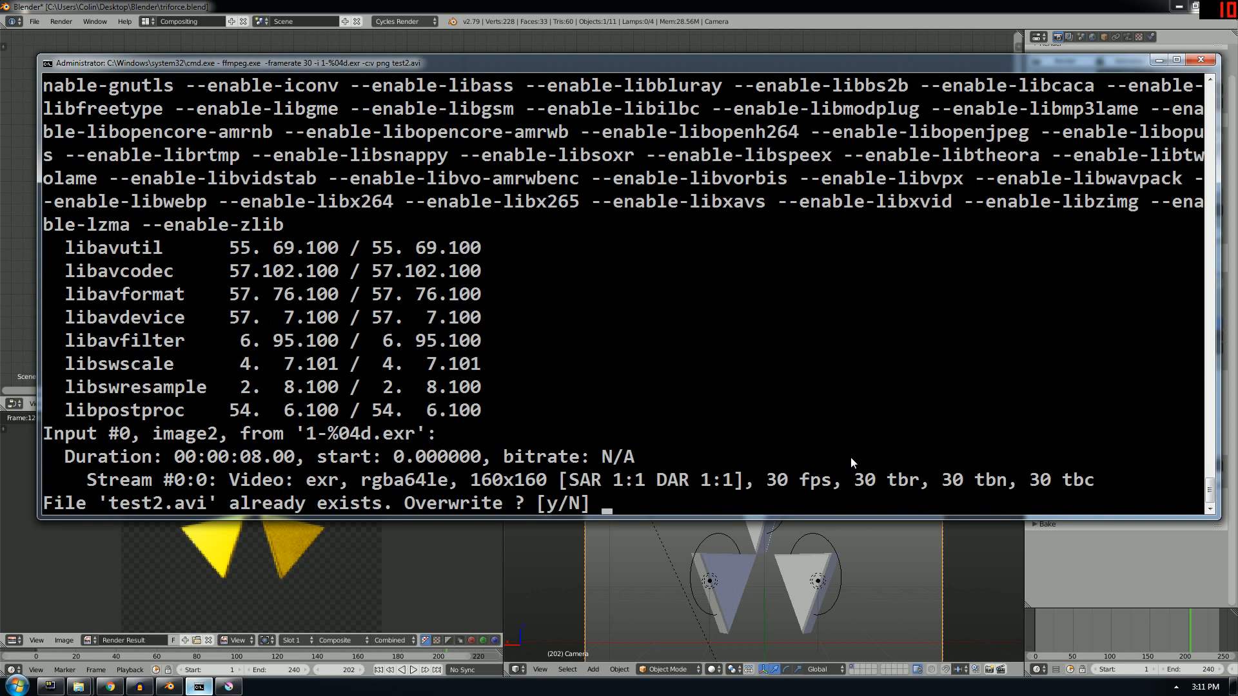
Rerun ffmpeg at 30 fps on 1-%04d.exr with PNG codec into test2.avi, confirming overwrite with y.
text(y)
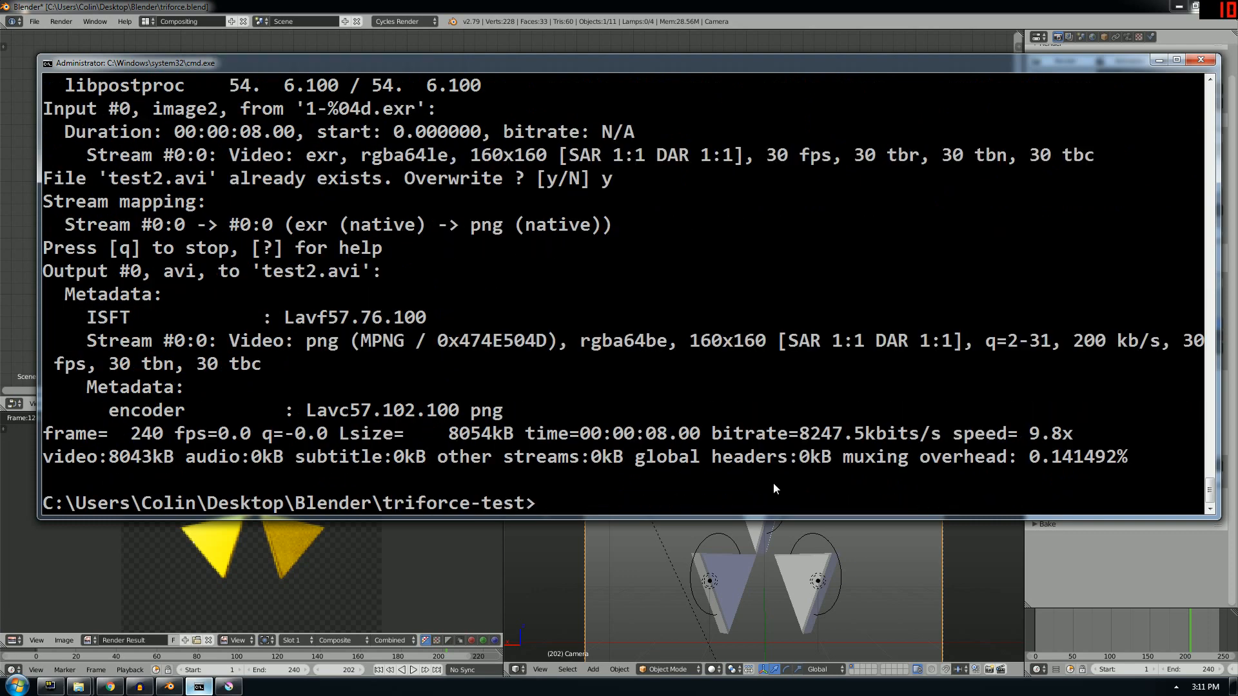
text(ffmpeg.exe -framerate 30 -i 1-%04d.exr -c:v png test2.avi)
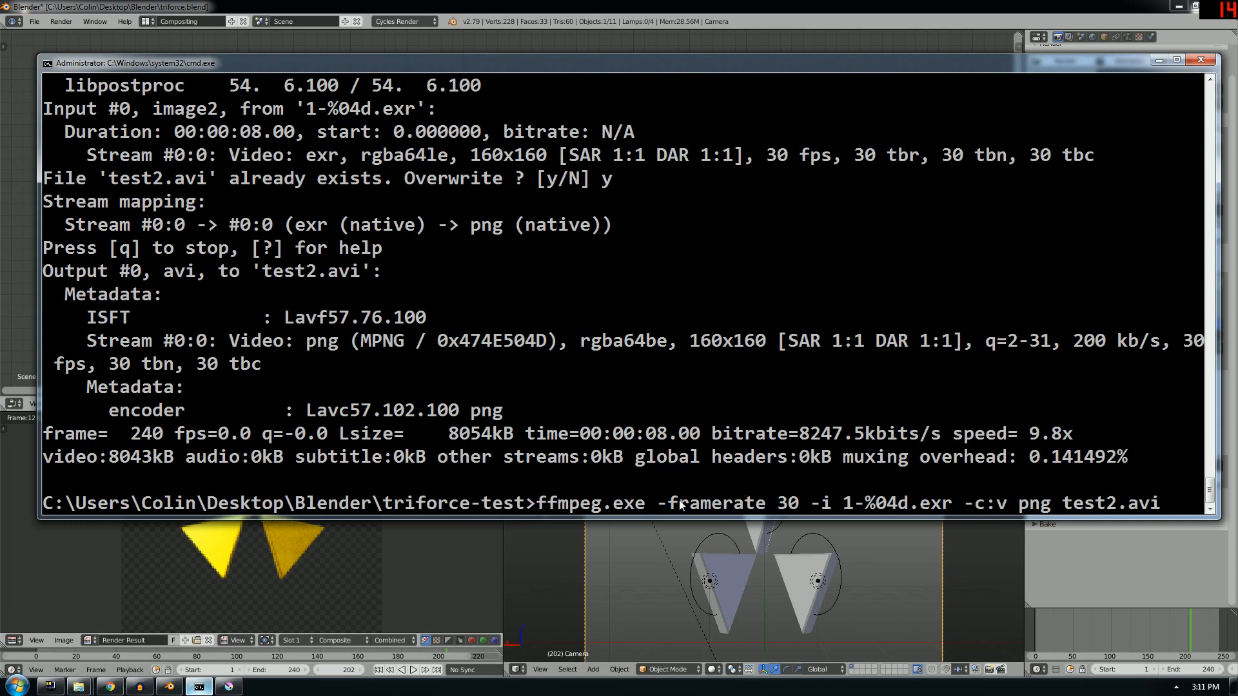
mouse_move(789, 510)
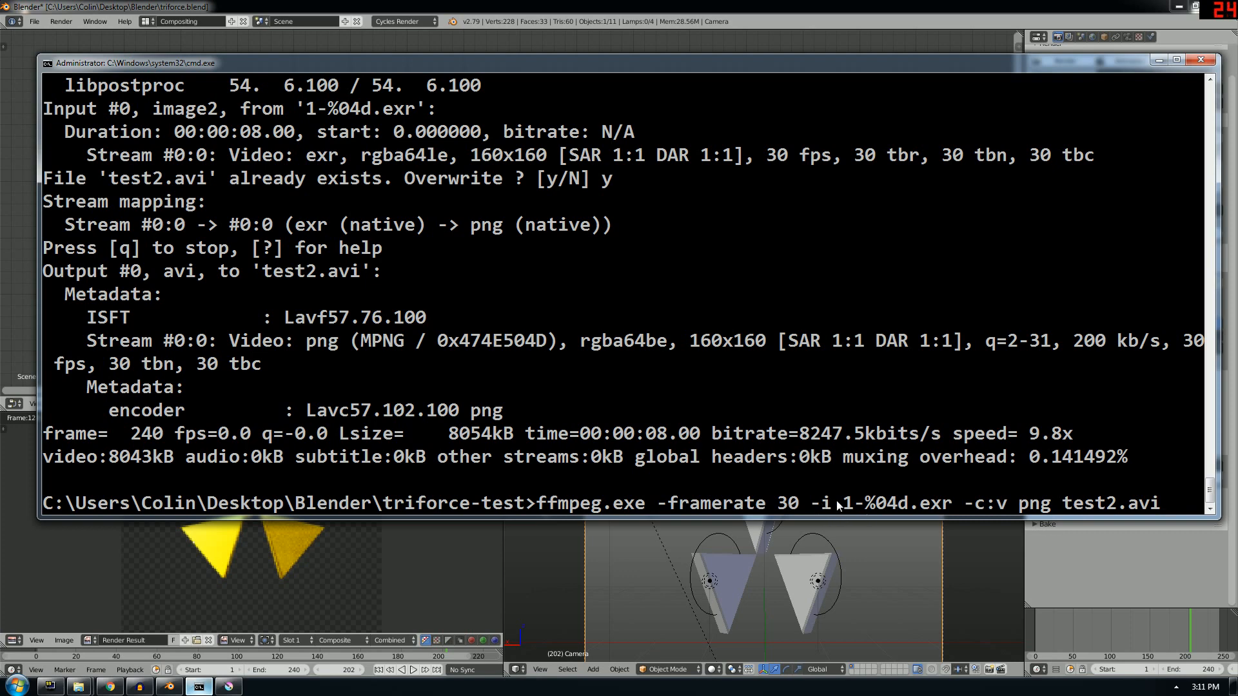
mouse_move(243, 684)
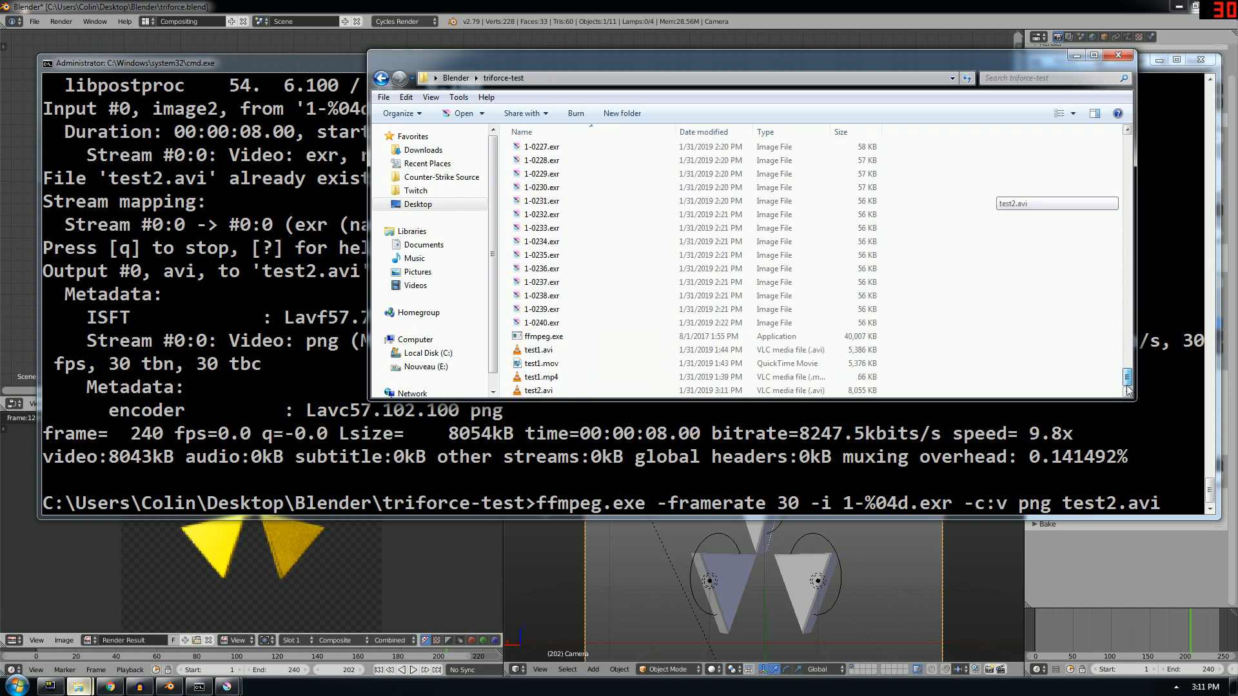
Play the newly encoded test2.avi showing the glowing triangles on black.
double_click(539, 389)
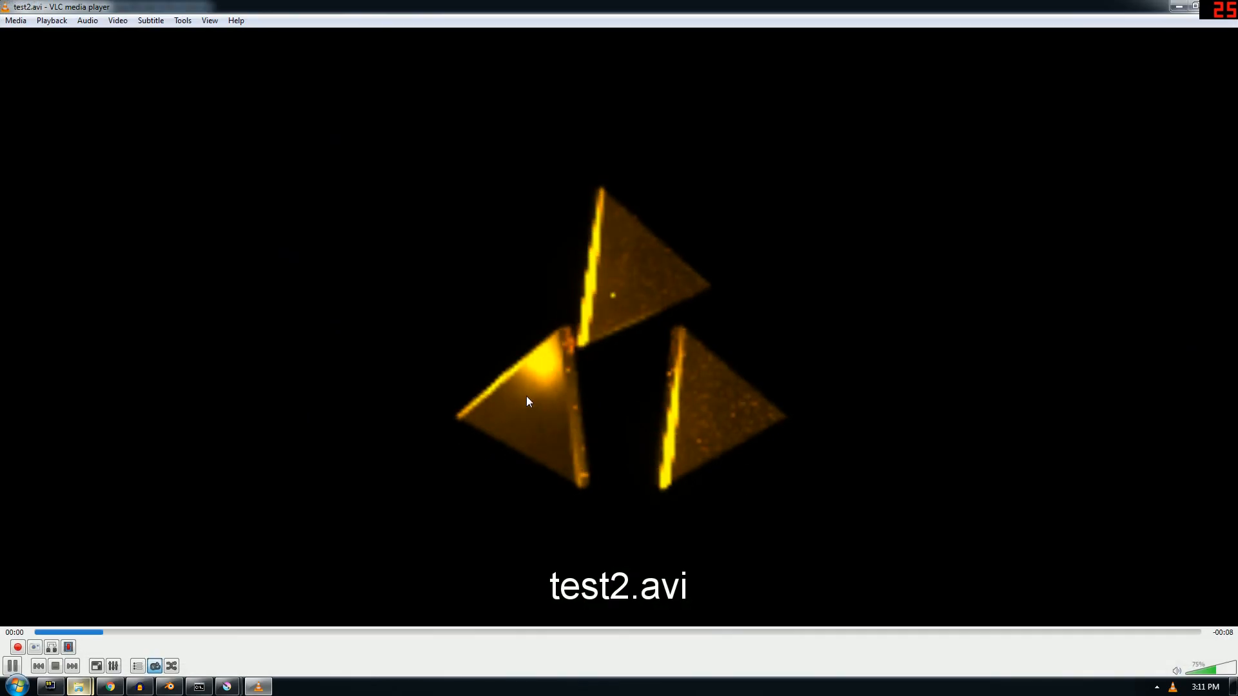